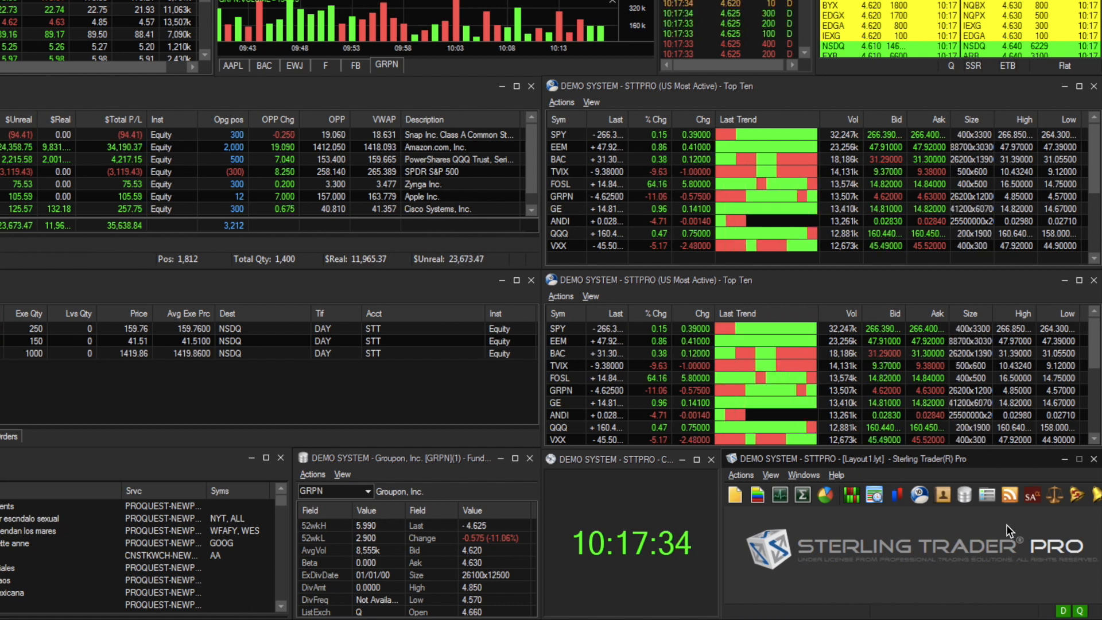
Open the Sterling Trader Pro Settings dialog from the toolbar Settings icon
click(770, 475)
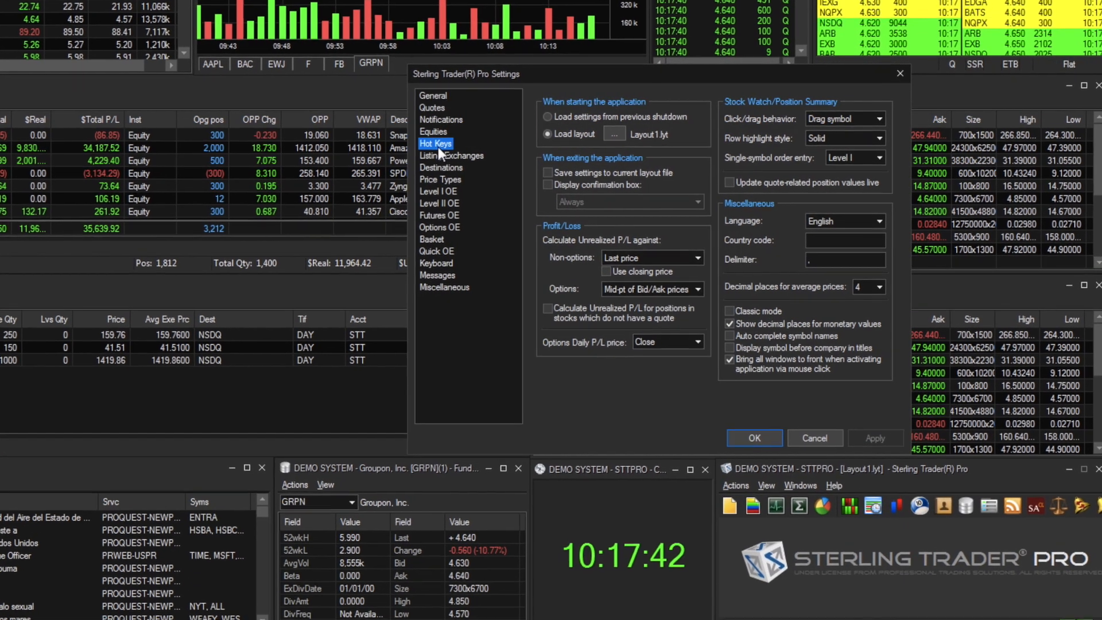
Show the Hot Keys settings, enable hot keys, and scroll through the shortcut list
click(435, 143)
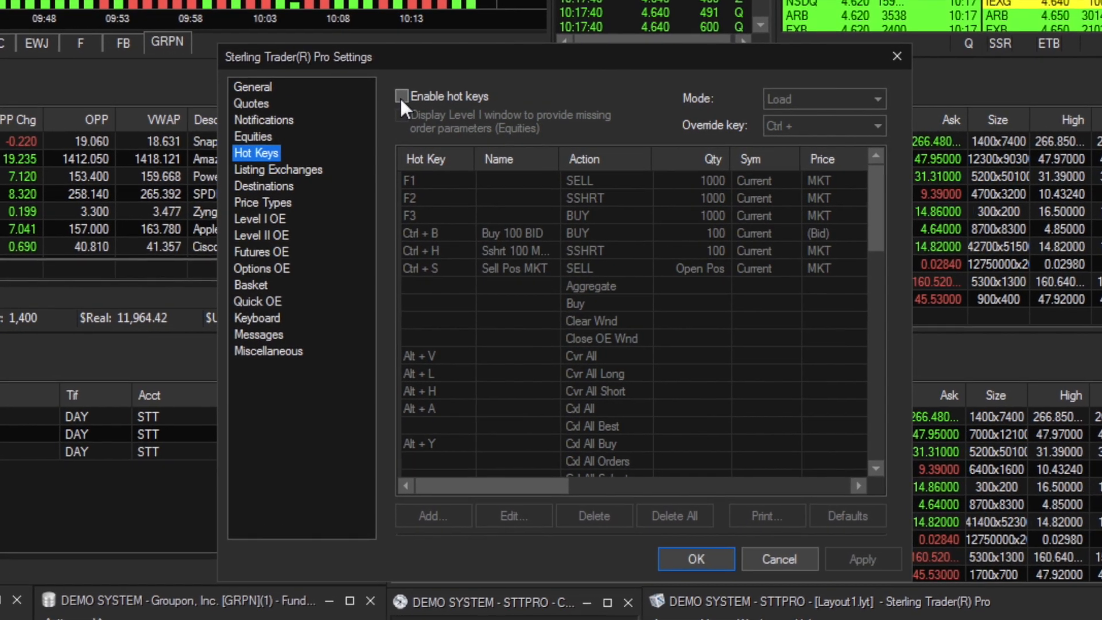
click(401, 96)
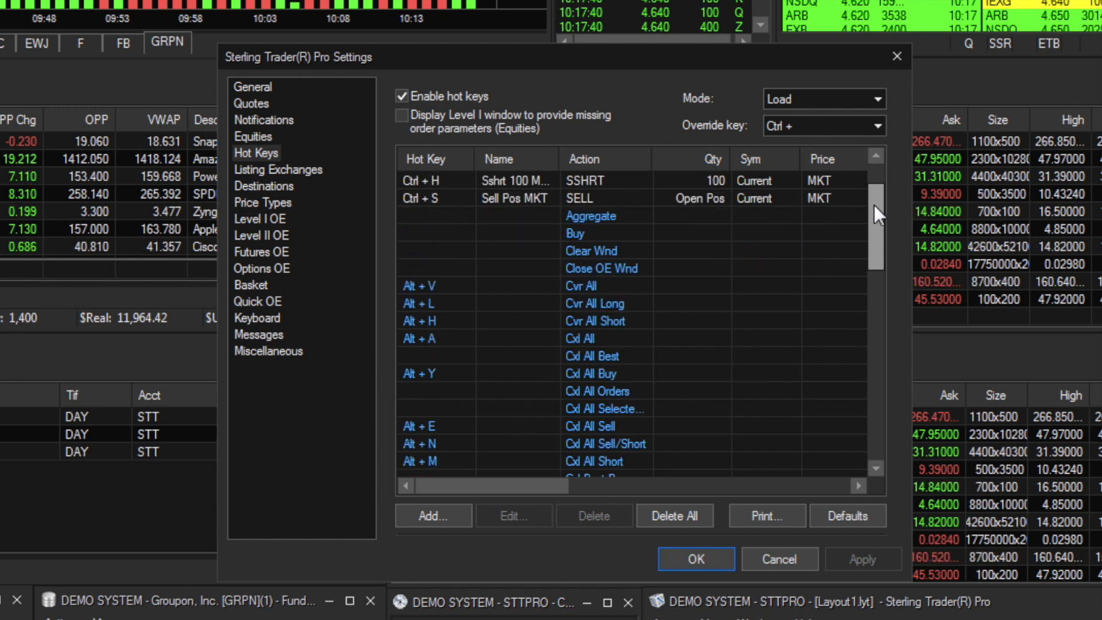
scroll(down, 3)
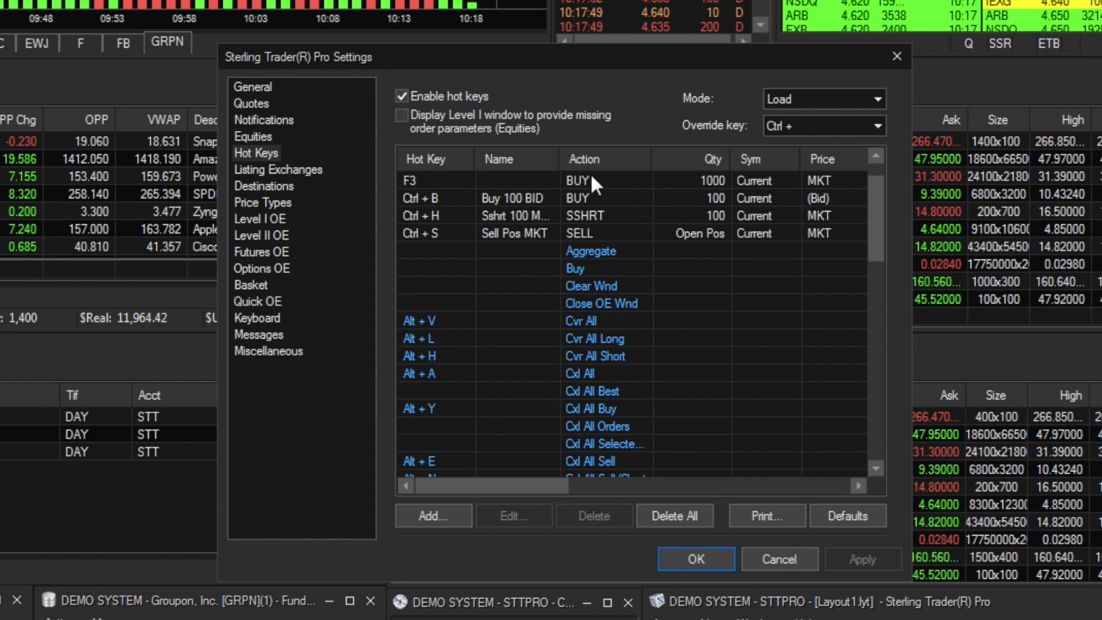
mouse_move(450, 172)
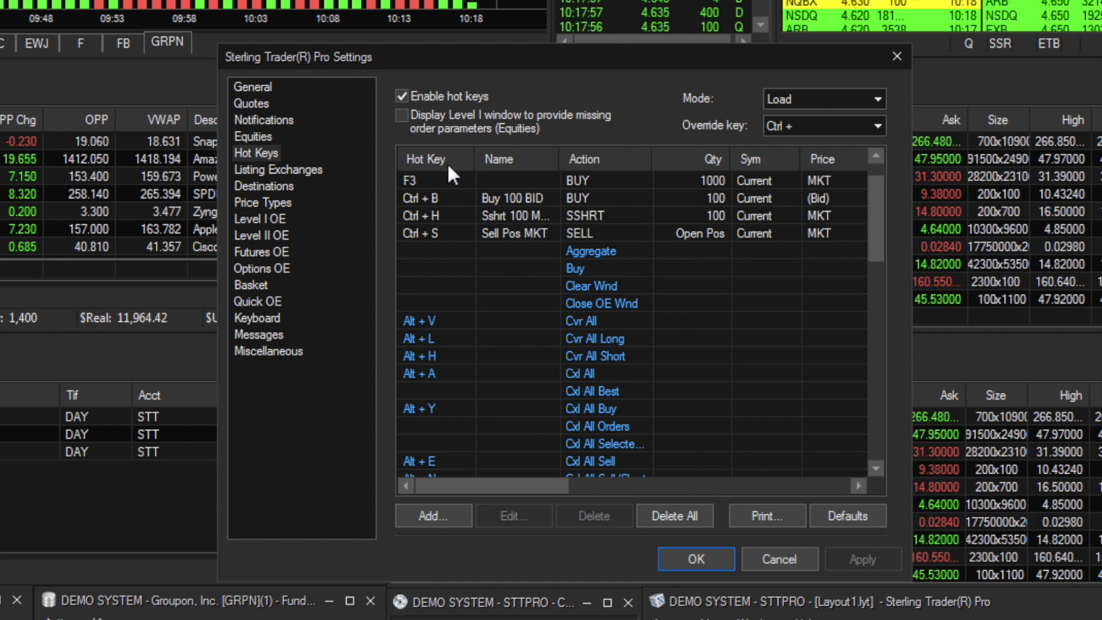
mouse_move(517, 318)
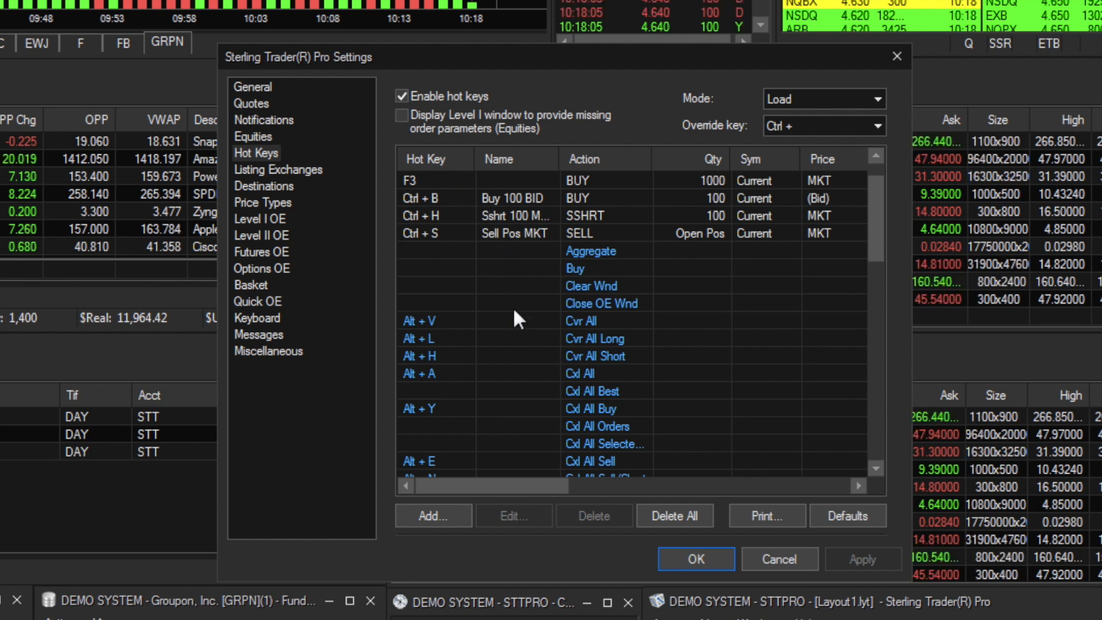
mouse_move(601, 383)
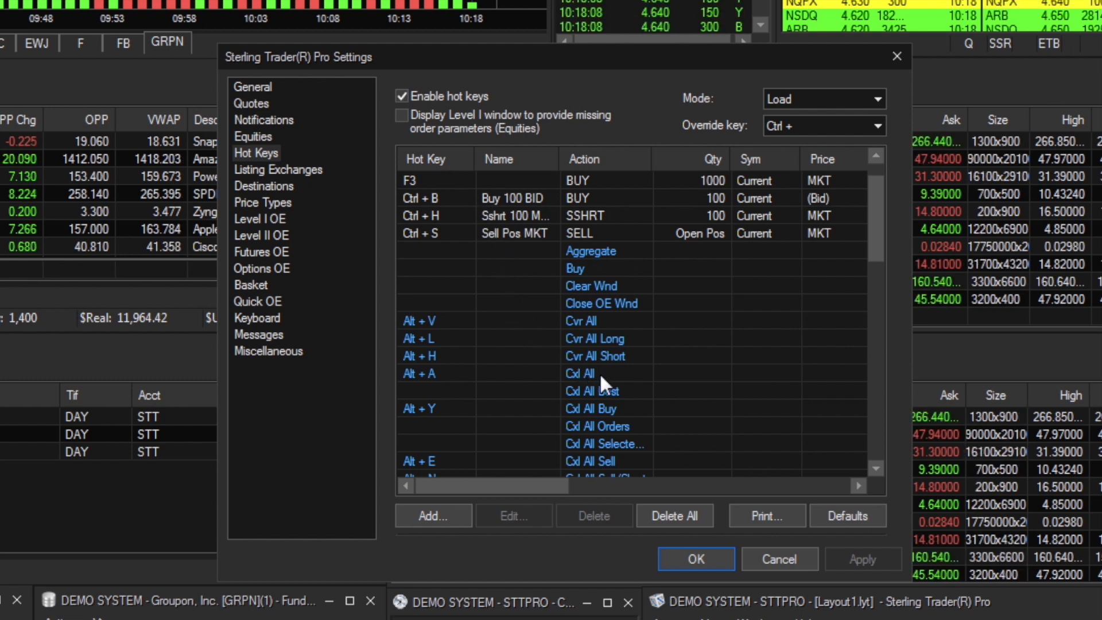
click(579, 373)
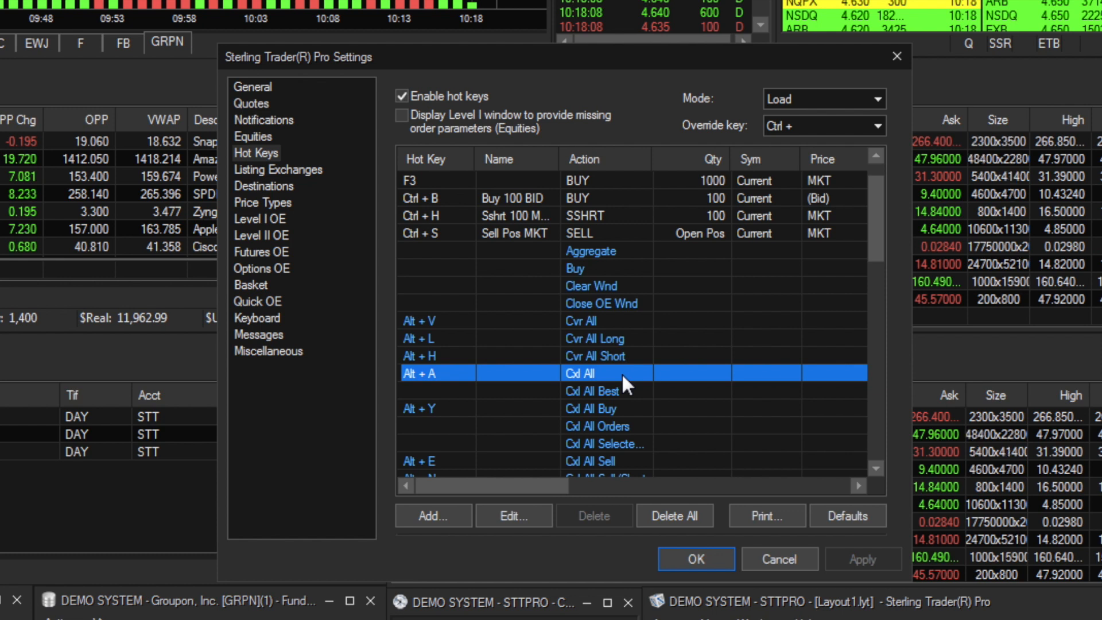
click(512, 516)
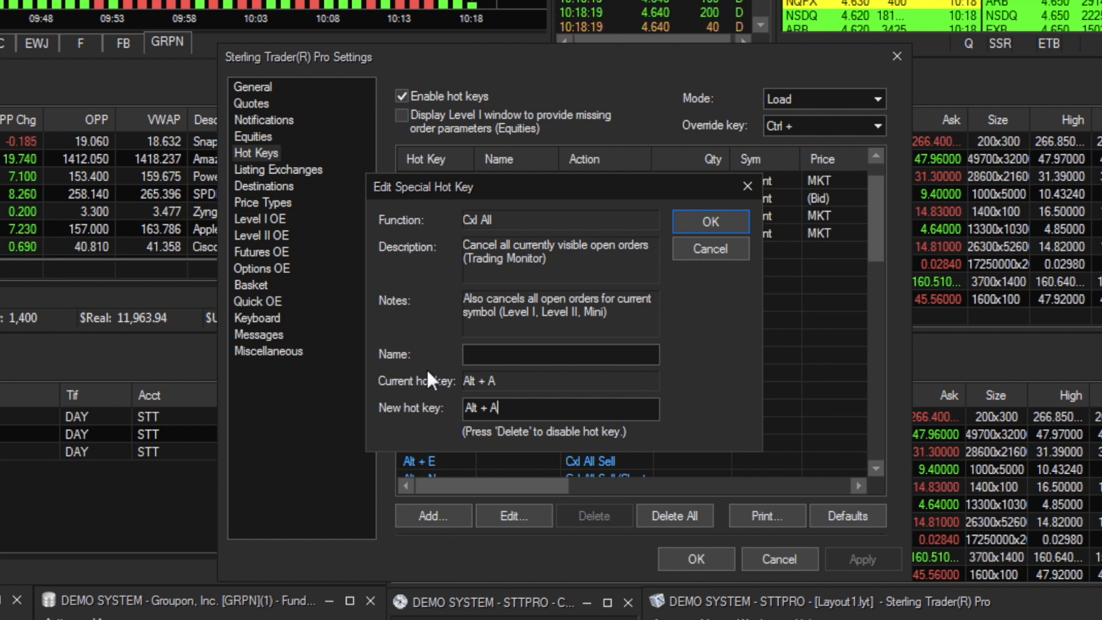
mouse_move(413, 375)
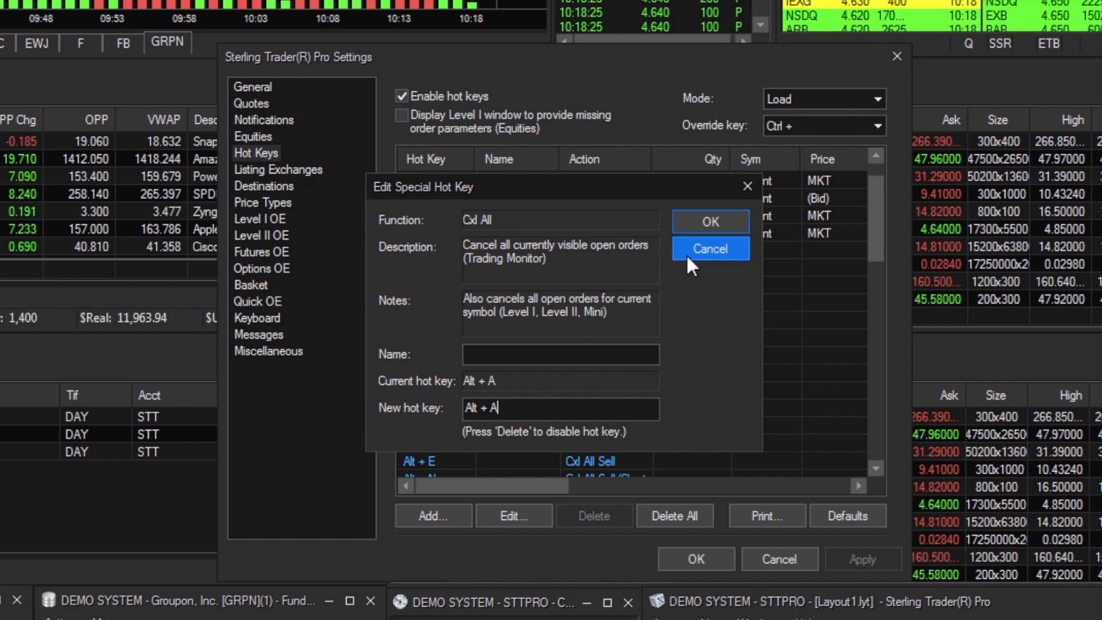
click(709, 248)
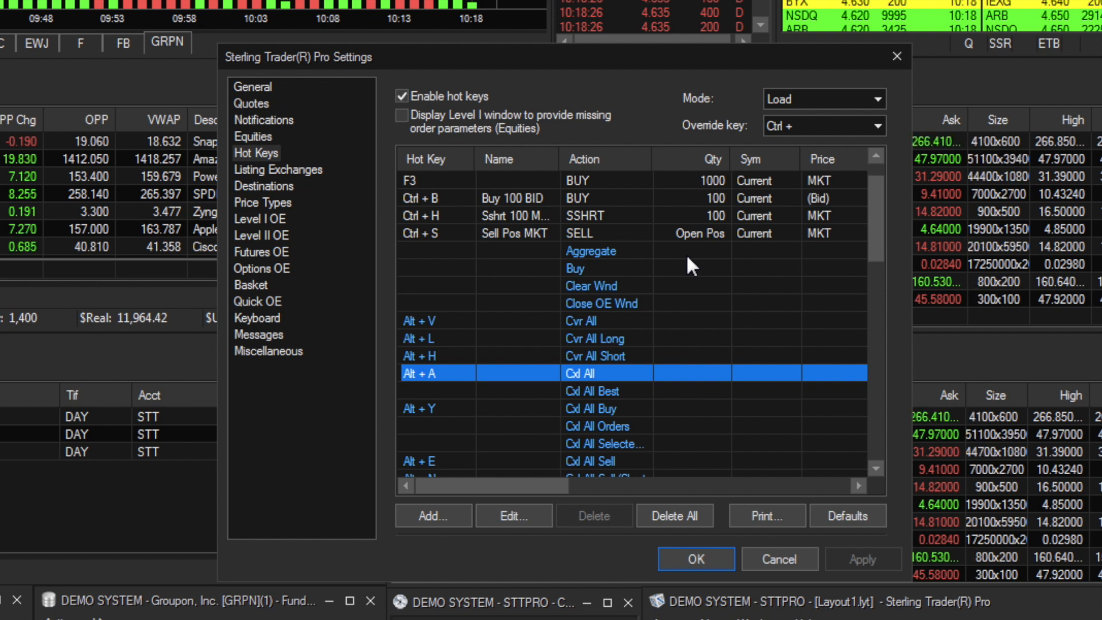
mouse_move(618, 330)
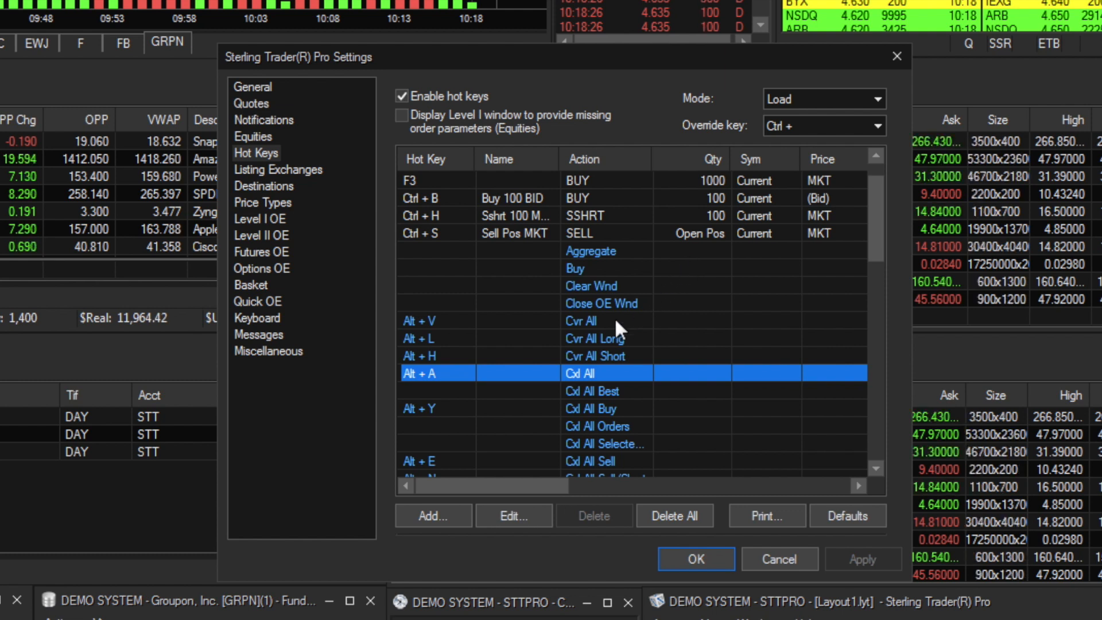
Start a new BUY hot key with quantity 100, leaving price to choose
click(432, 516)
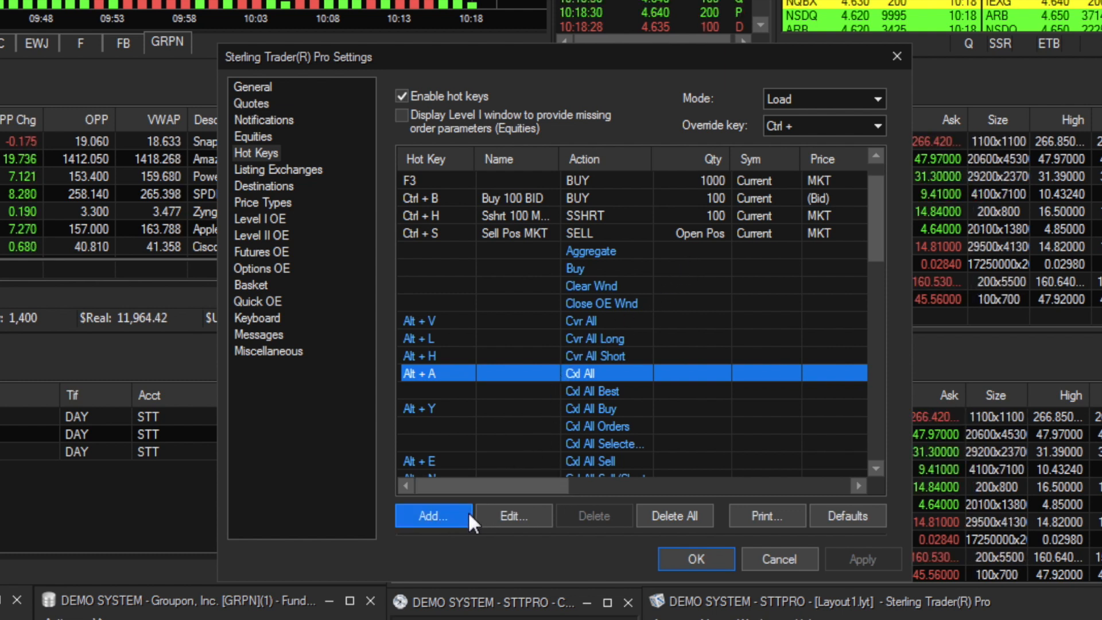
click(431, 515)
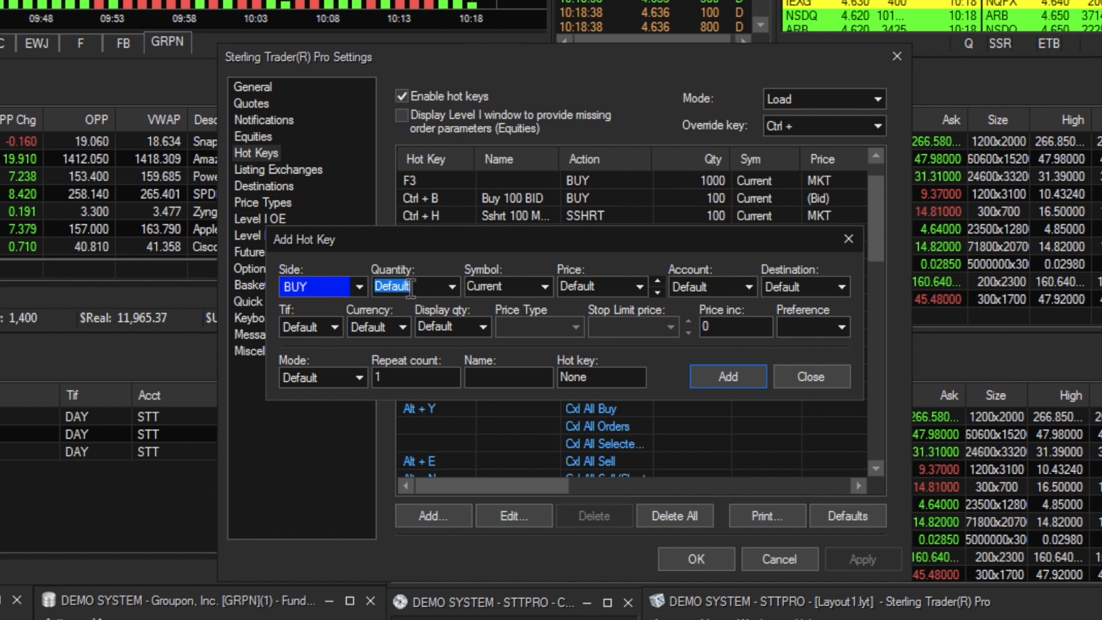
text(100)
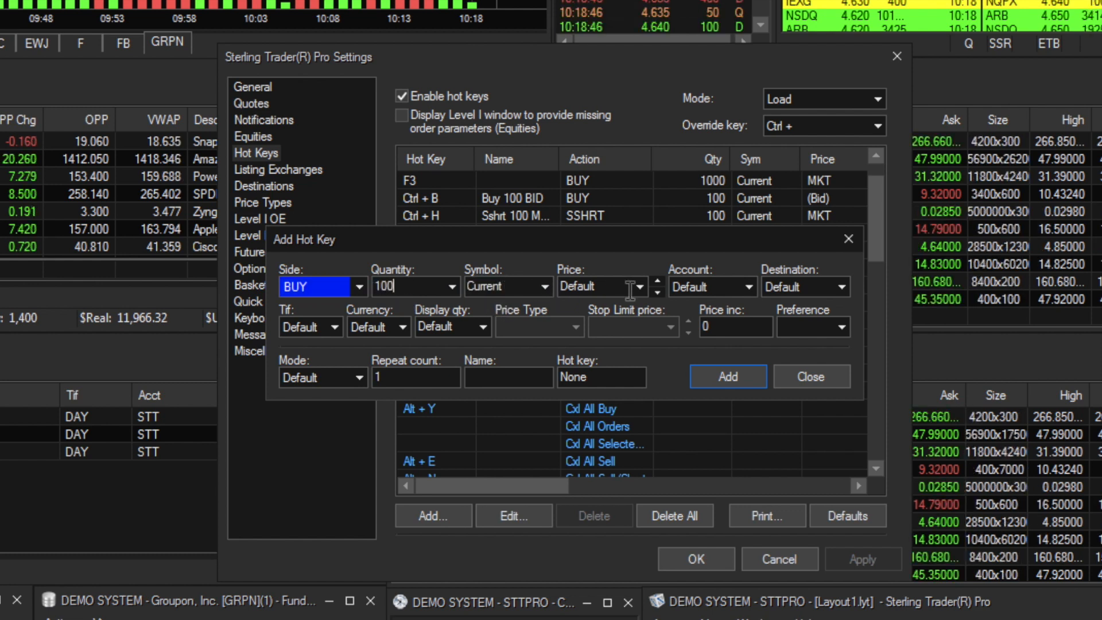
click(655, 286)
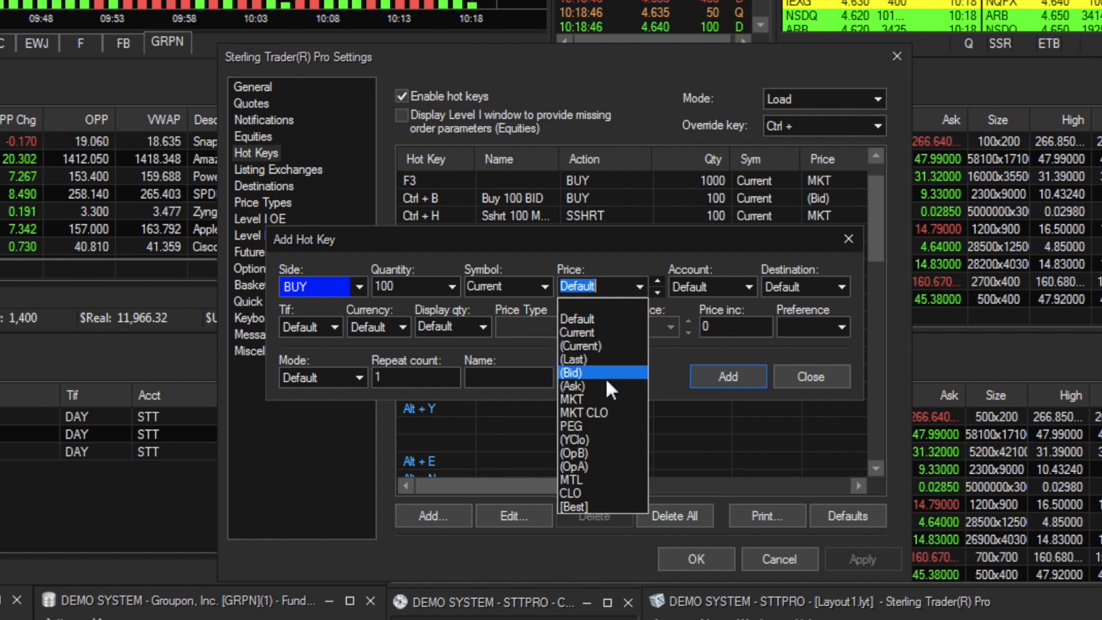
Set price to (Ask), name it buy100ask, assign Shift+B, add it and close
click(573, 386)
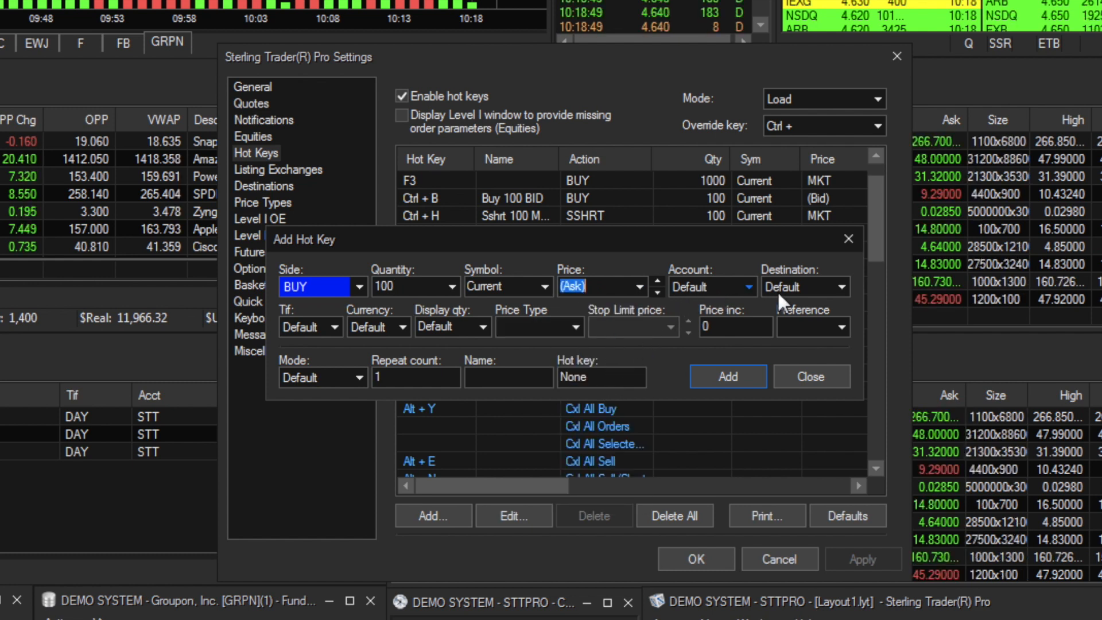
mouse_move(666, 325)
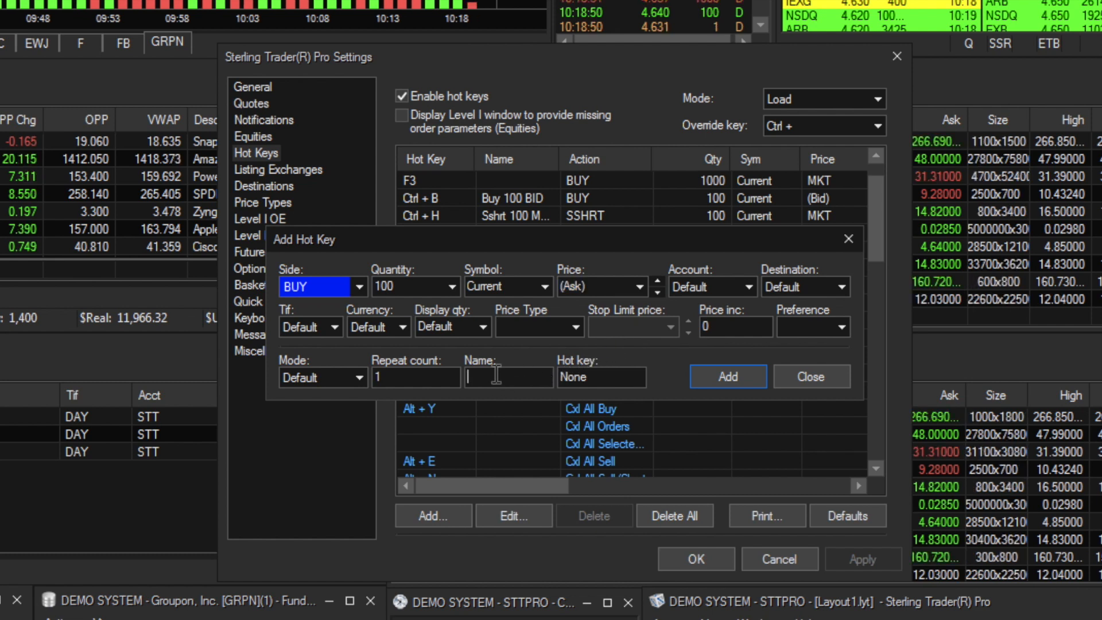
text(buy100ask)
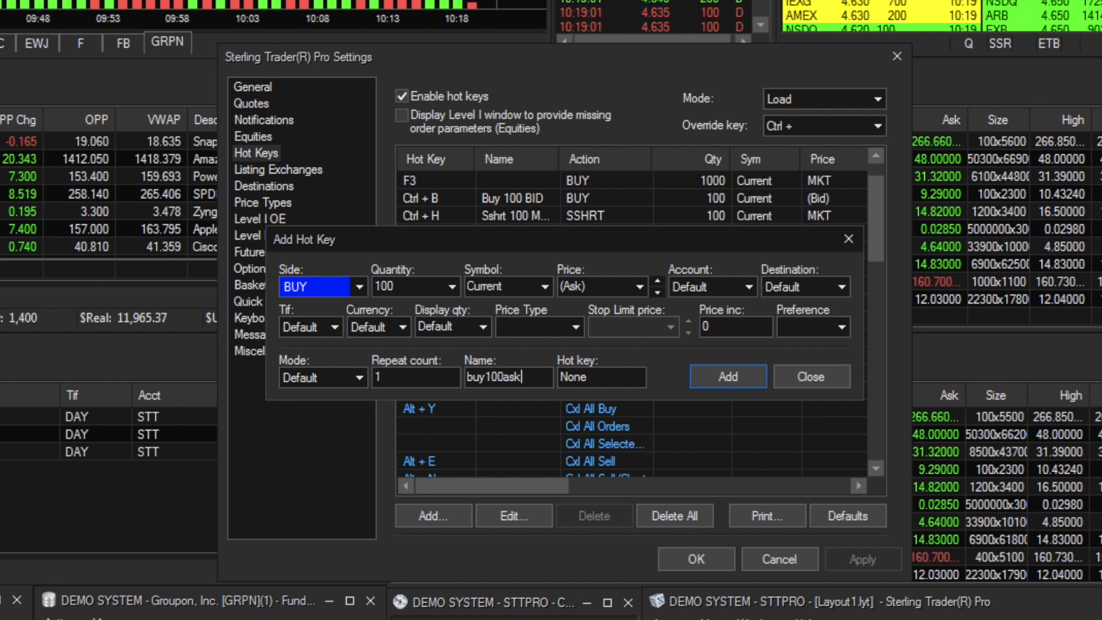
click(600, 378)
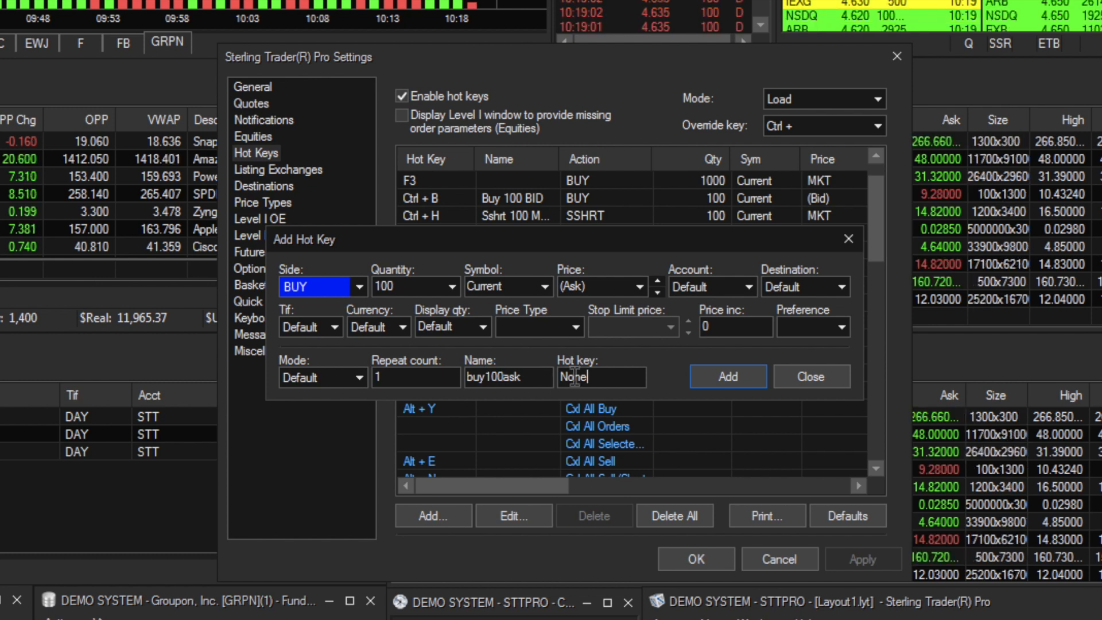
text(Shift + B)
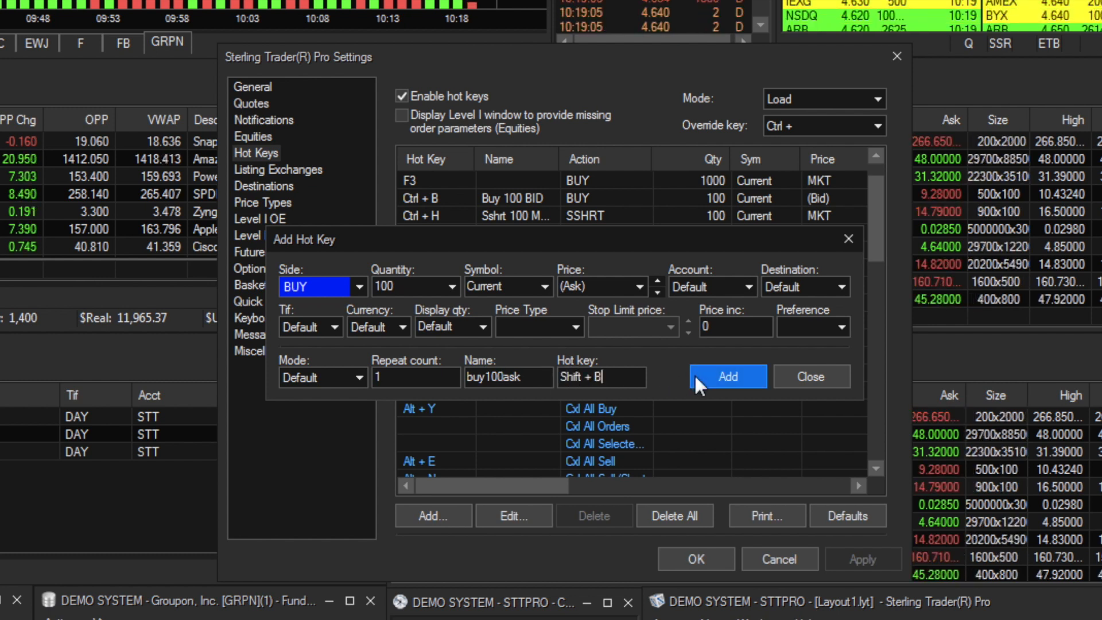
click(727, 376)
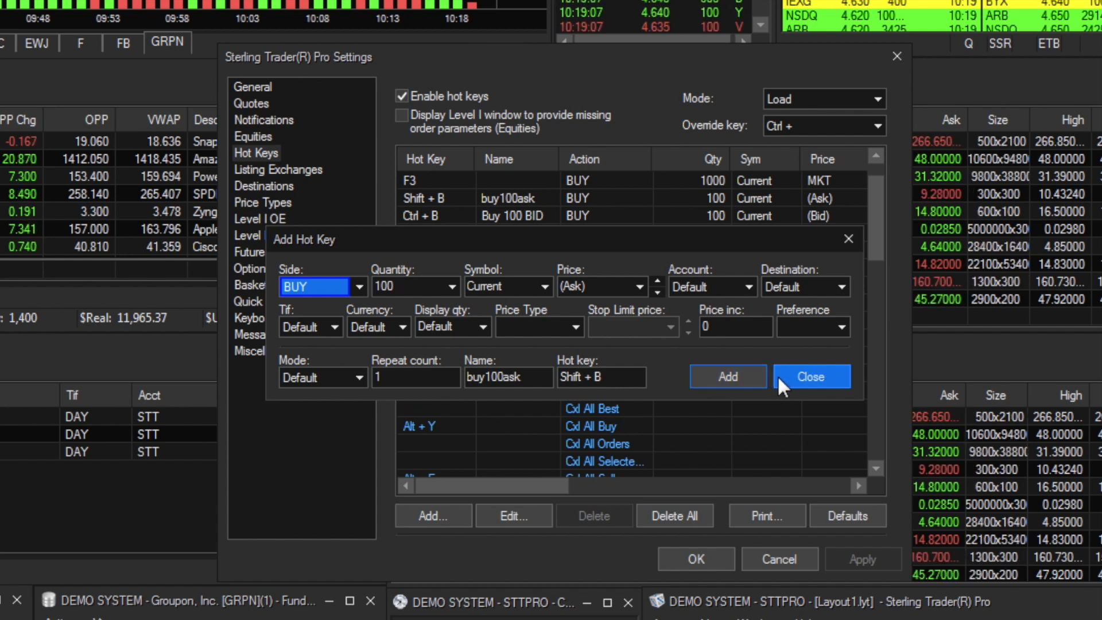
click(810, 377)
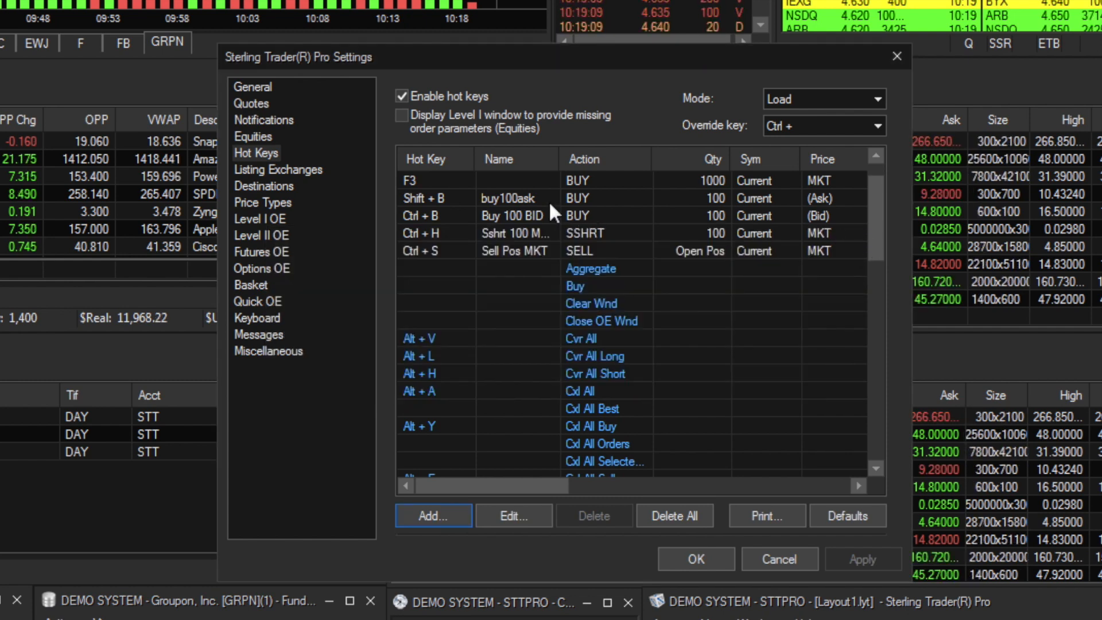